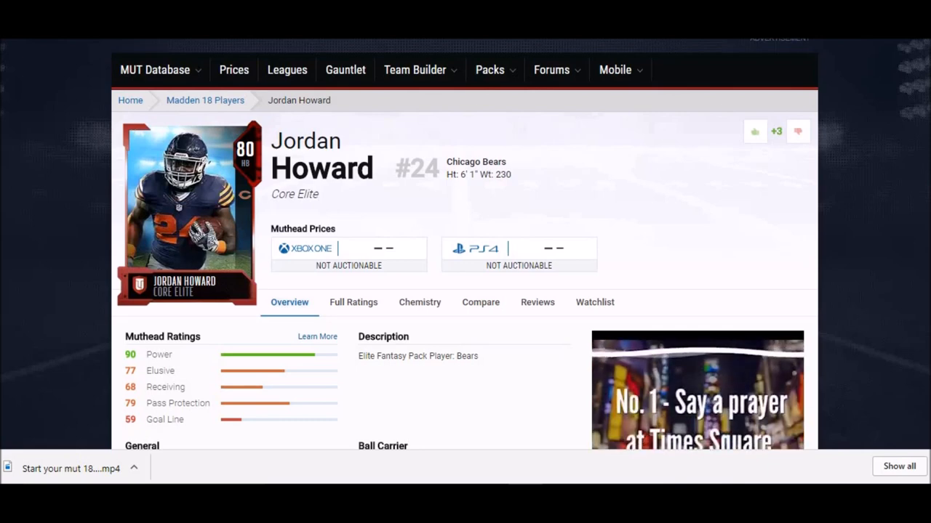
Step: Scroll down Jordan Howard's 80 Core Elite halfback page
{"action": "scroll", "scroll_direction": "down", "scroll_amount": 3}
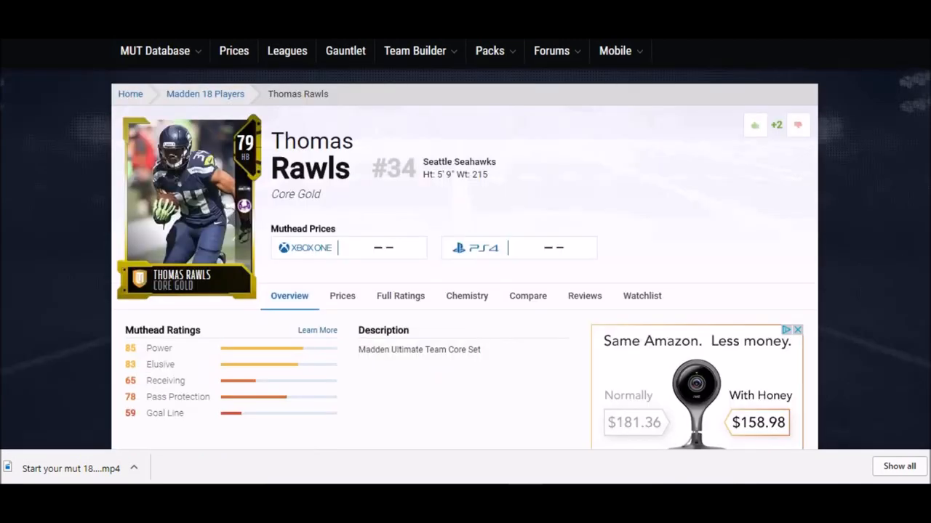
Step: Scroll to Thomas Rawls's attributes, including 84 speed and 78 trucking
{"action": "scroll", "scroll_direction": "down", "scroll_amount": 3}
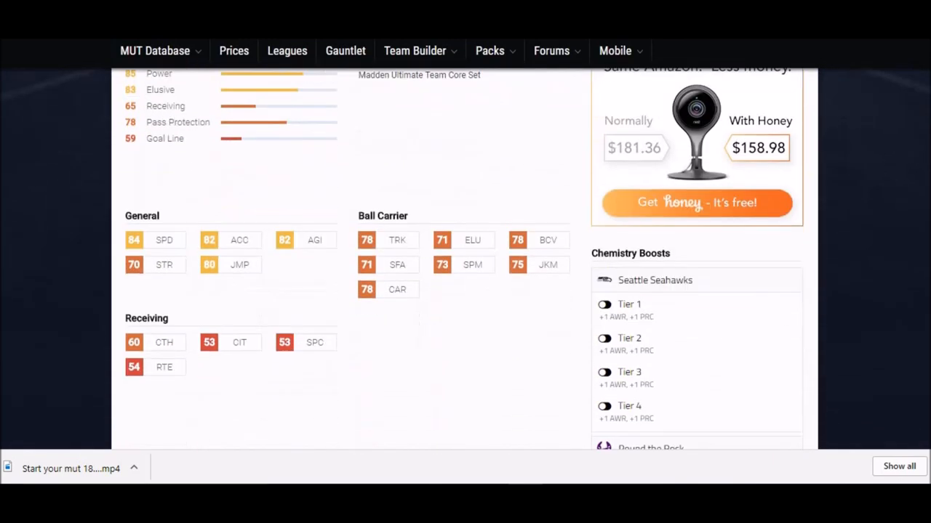
{"action": "scroll", "scroll_direction": "down", "scroll_amount": 3}
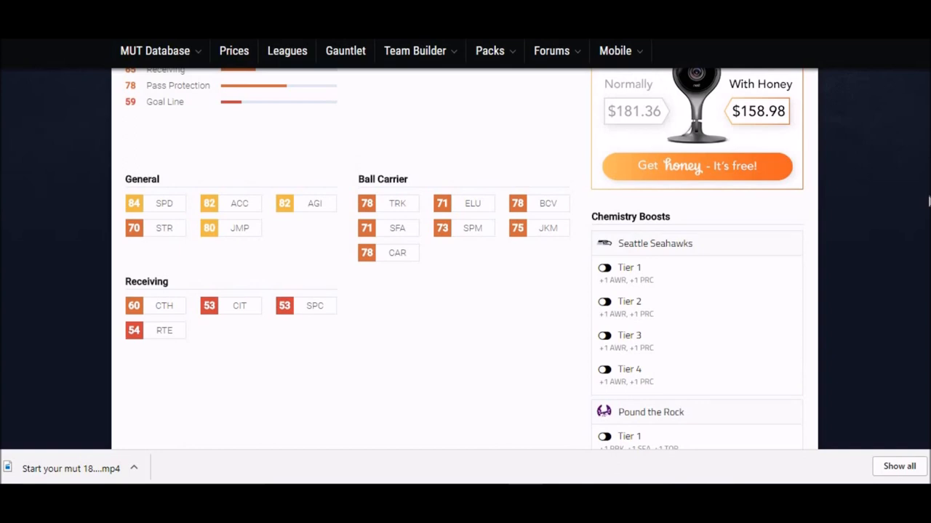
{"action": "mouse_move", "coordinate": [472, 166]}
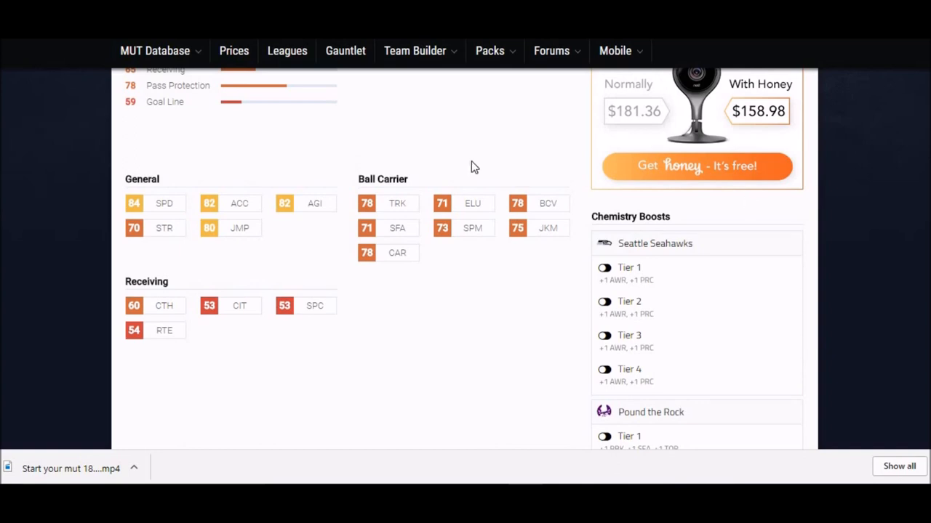
{"action": "mouse_move", "coordinate": [156, 211]}
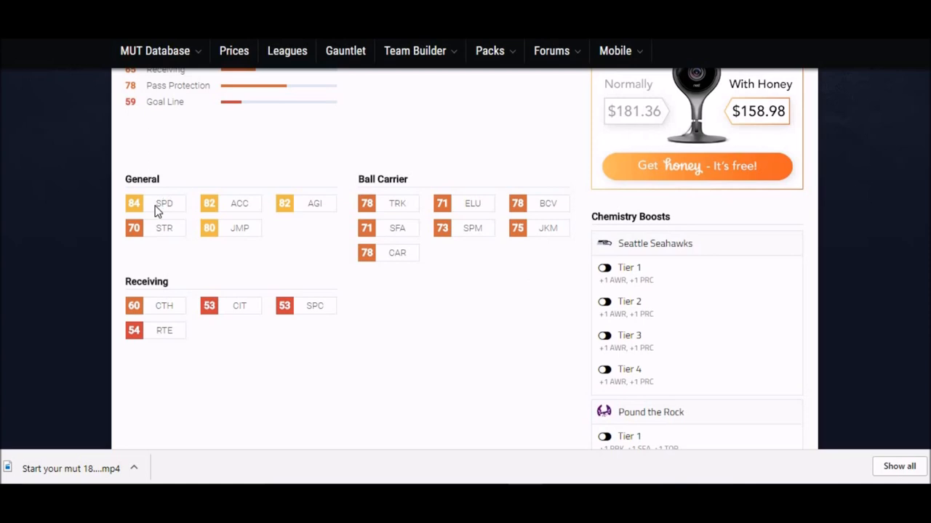
{"action": "mouse_move", "coordinate": [157, 207]}
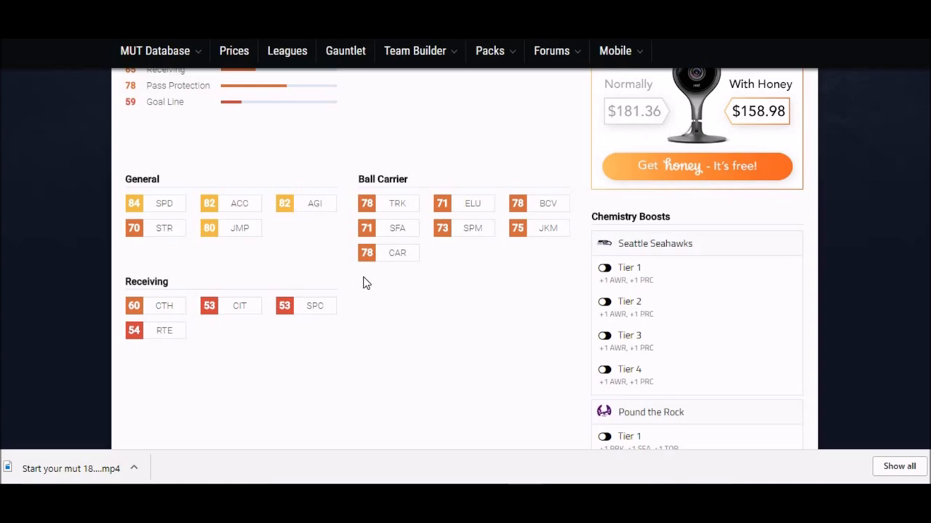
{"action": "mouse_move", "coordinate": [133, 312]}
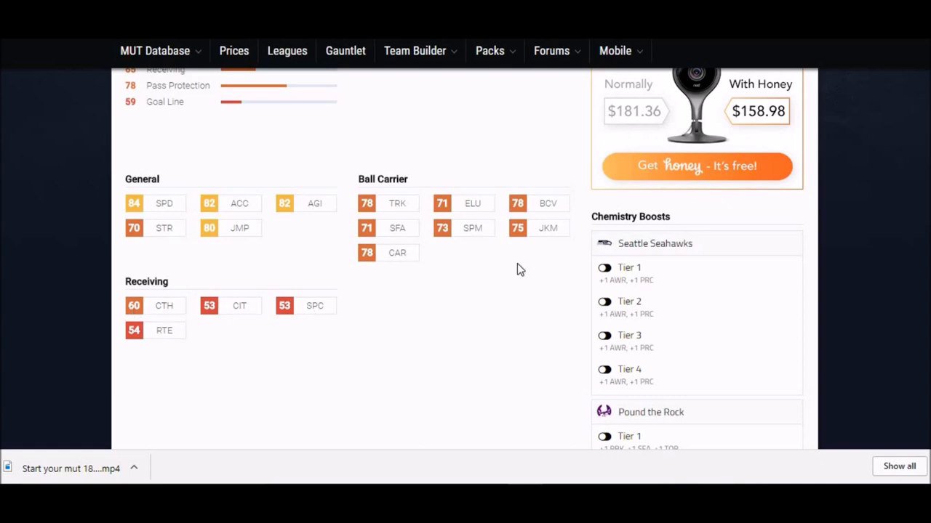
{"action": "mouse_move", "coordinate": [480, 174]}
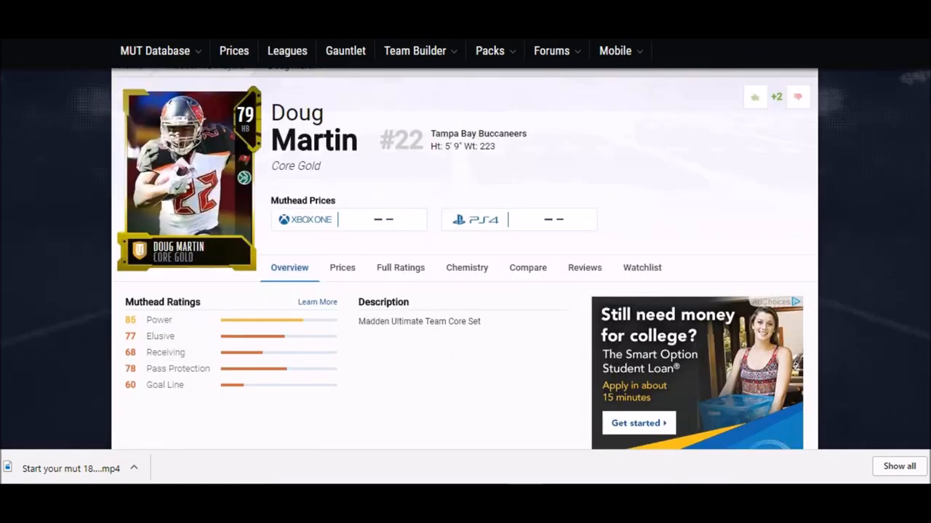
Step: Scroll through Doug Martin's attribute ratings, including 82 speed
{"action": "scroll", "scroll_direction": "down", "scroll_amount": 3}
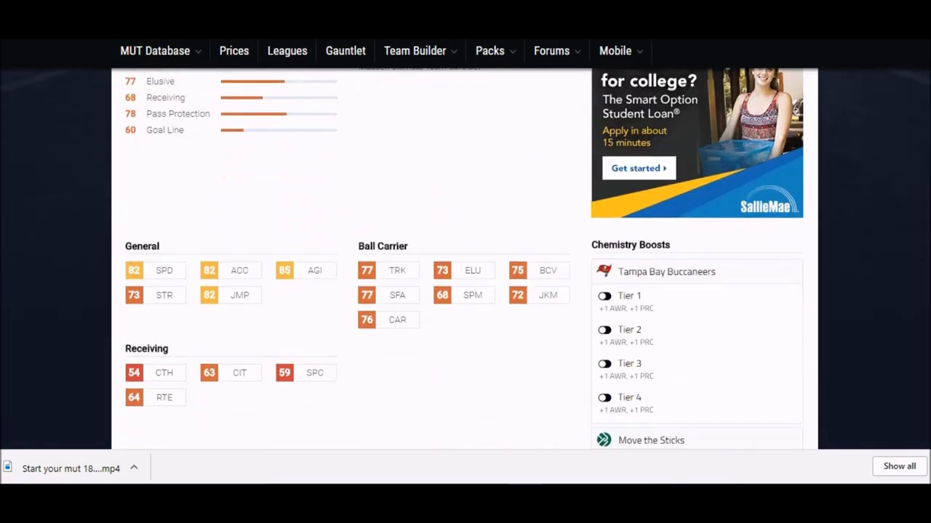
{"action": "scroll", "scroll_direction": "down", "scroll_amount": 3}
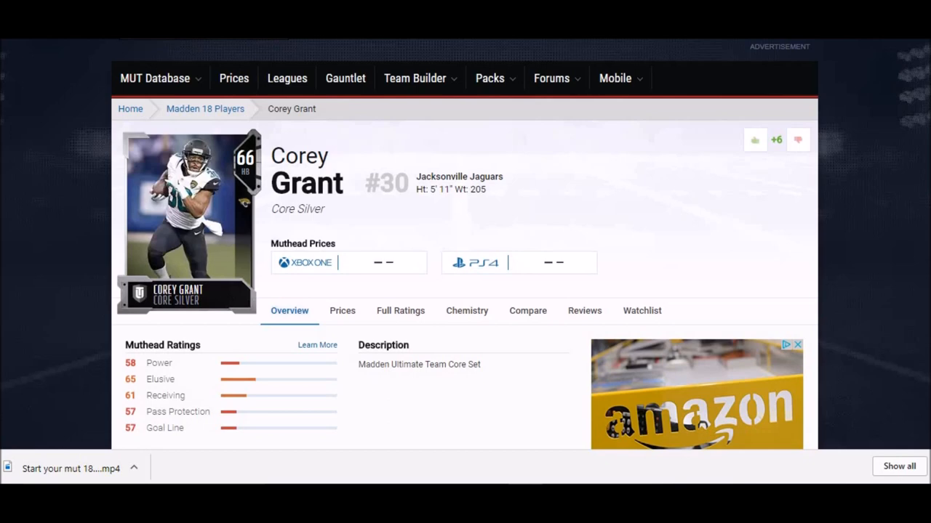
Step: Review Corey Grant's 89 speed rating, then open Tevin Coleman's 83 Core Elite page
{"action": "scroll", "scroll_direction": "down", "scroll_amount": 3}
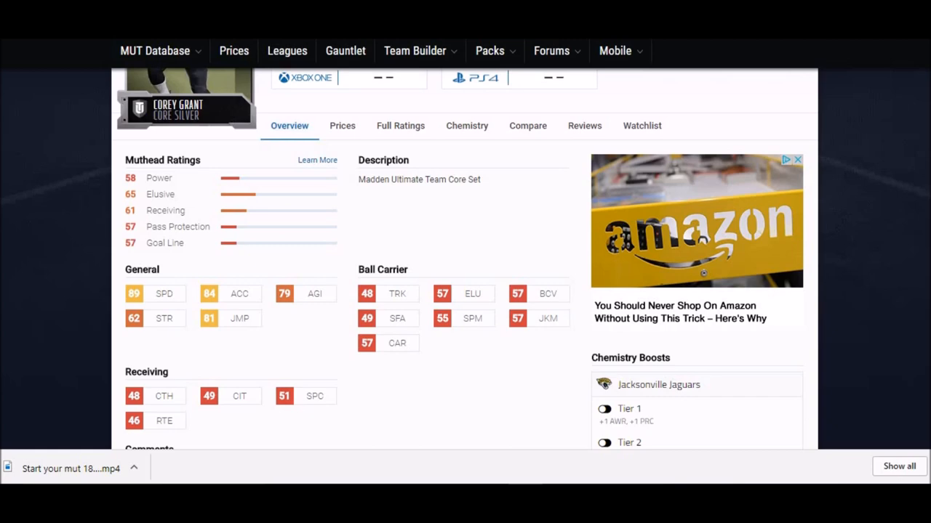
{"action": "left_click", "coordinate": [155, 50]}
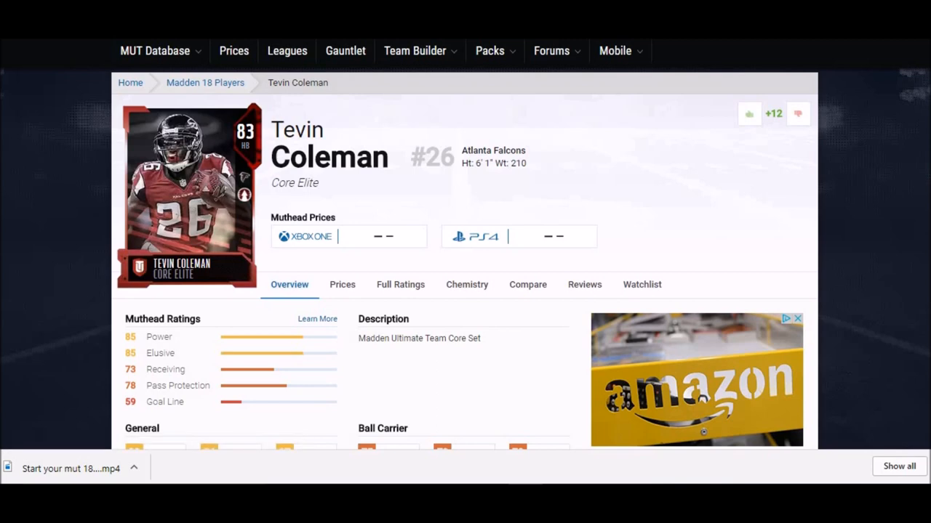
Step: Scroll through Tevin Coleman's attribute ratings, including 88 speed
{"action": "scroll", "scroll_direction": "down", "scroll_amount": 3}
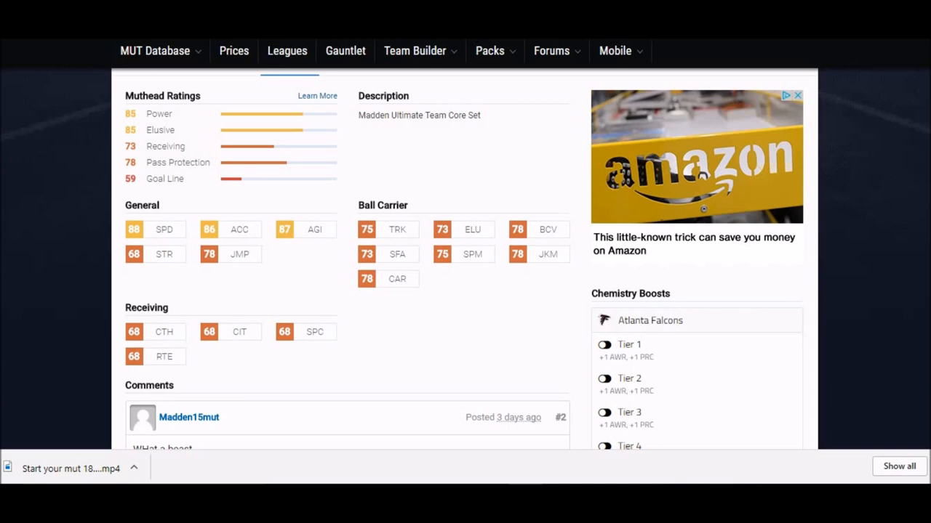
{"action": "scroll", "scroll_direction": "up", "scroll_amount": 3}
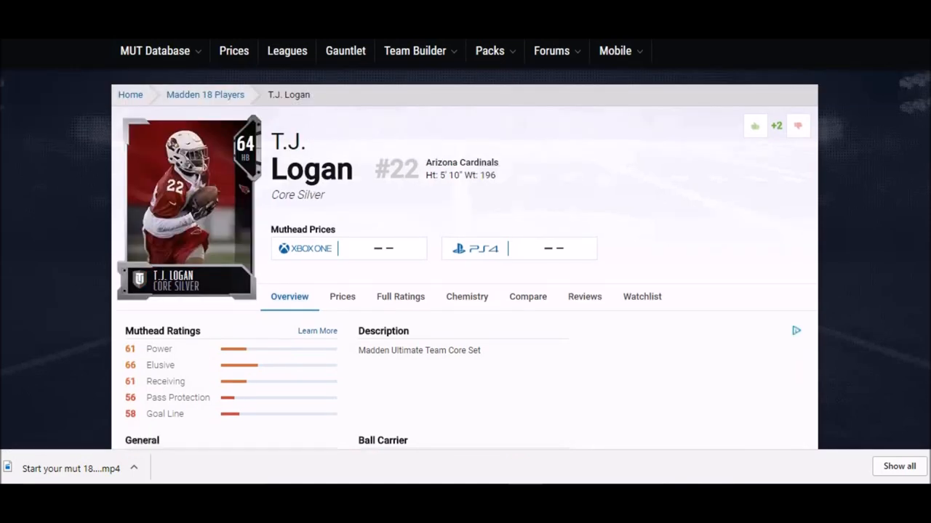
Step: Scroll down T.J. Logan's 64 Core Silver Cardinals page
{"action": "scroll", "scroll_direction": "down", "scroll_amount": 3}
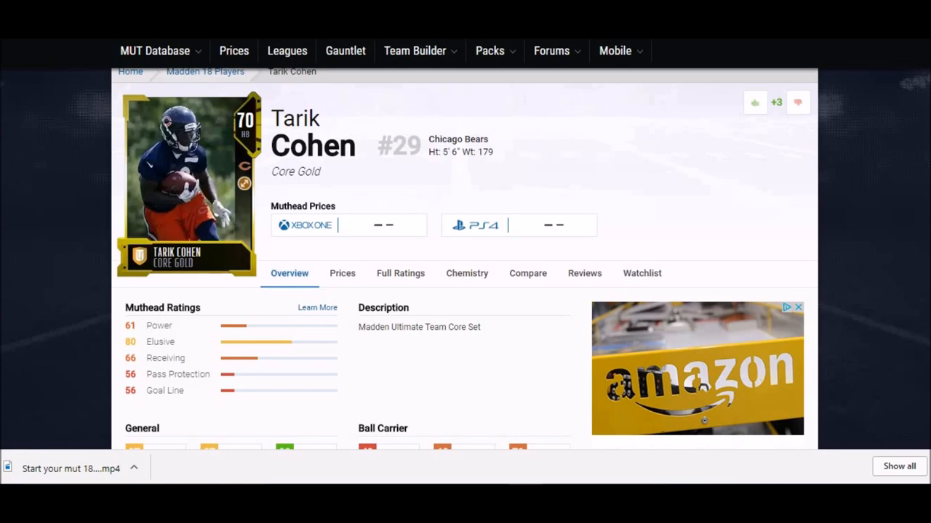
Step: Scroll to Tarik Cohen's ratings: 90 agility, 87 speed, 77 juke move
{"action": "scroll", "scroll_direction": "down", "scroll_amount": 3}
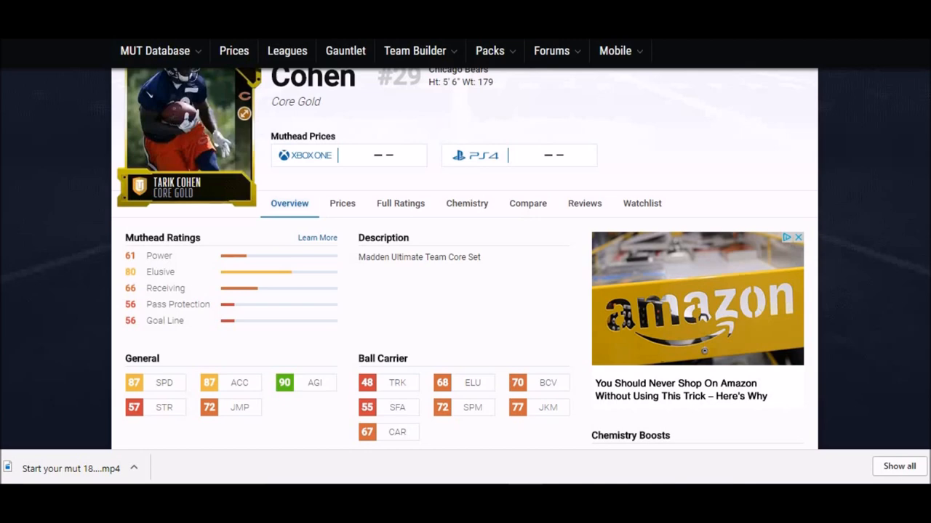
{"action": "mouse_move", "coordinate": [718, 269]}
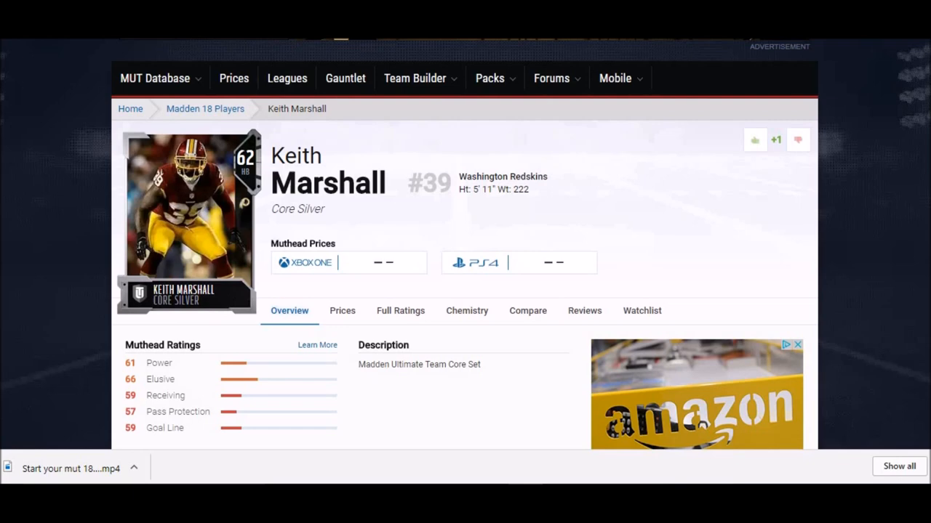
Step: Scroll down Keith Marshall's 62 Core Silver halfback page
{"action": "scroll", "scroll_direction": "down", "scroll_amount": 3}
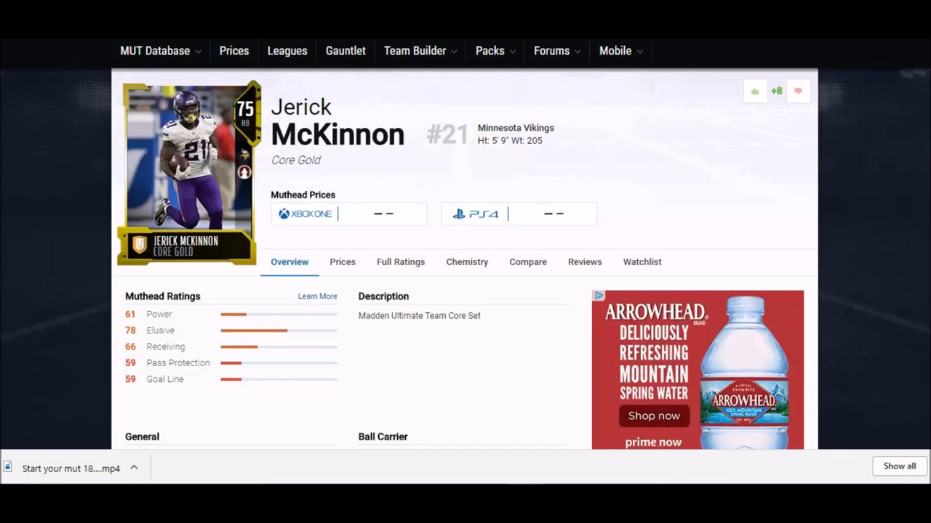
Step: Scroll to Jerick McKinnon's ratings: 86 speed, 89 agility, 88 jumping
{"action": "scroll", "scroll_direction": "down", "scroll_amount": 3}
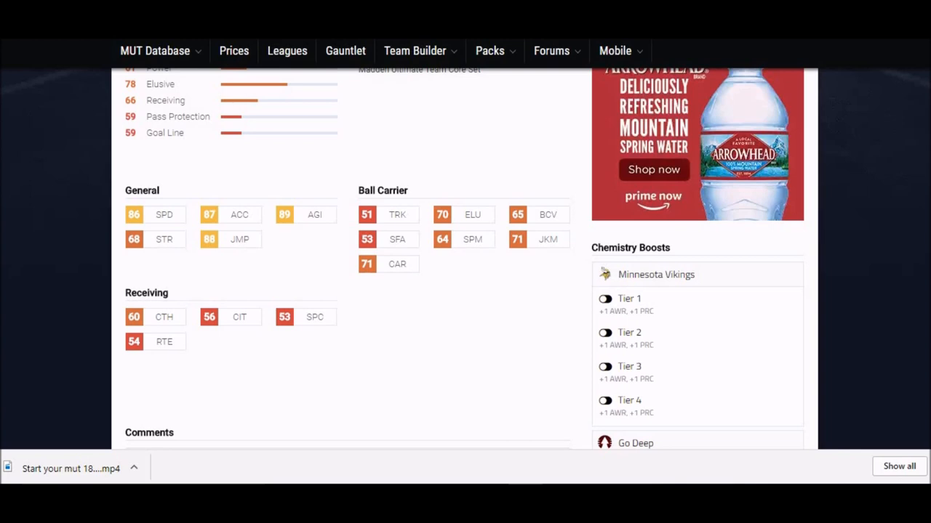
{"action": "mouse_move", "coordinate": [859, 168]}
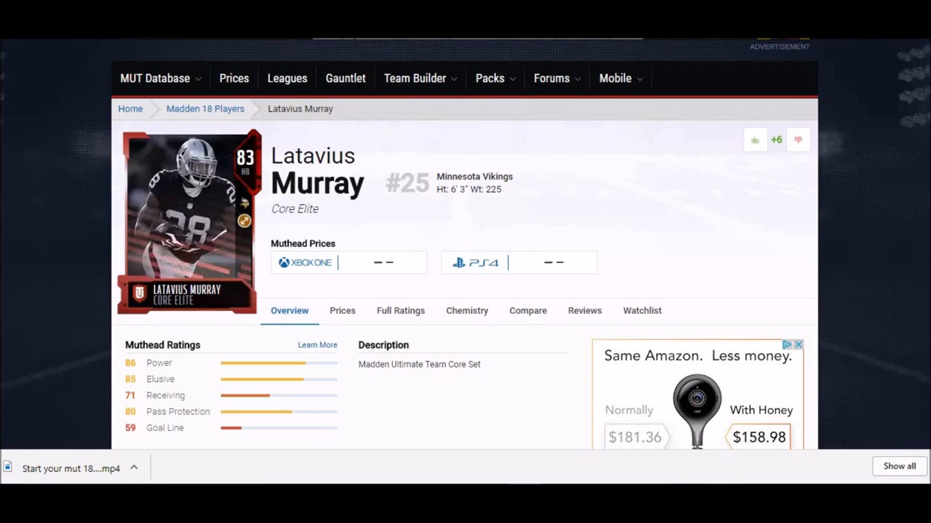
Step: Scroll through Latavius Murray's ratings, including 86 speed and 79 trucking
{"action": "scroll", "scroll_direction": "down", "scroll_amount": 3}
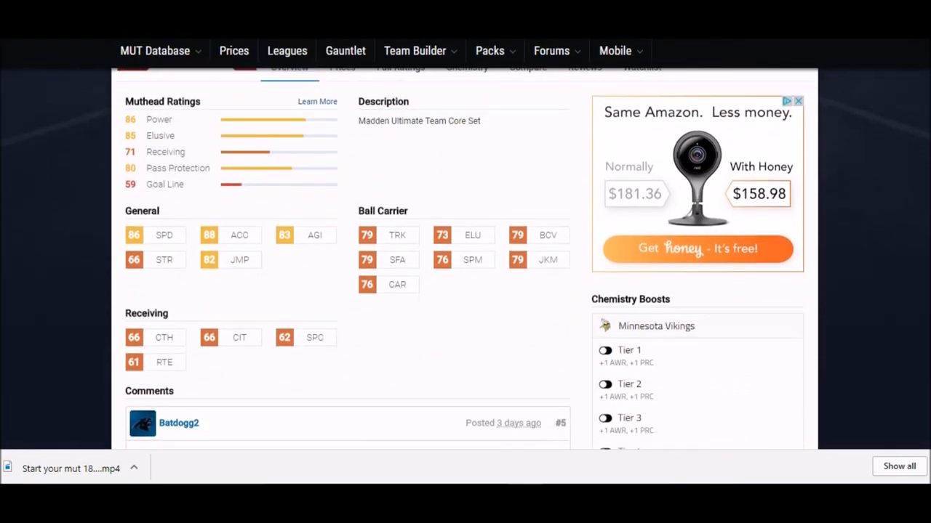
{"action": "scroll", "scroll_direction": "down", "scroll_amount": 3}
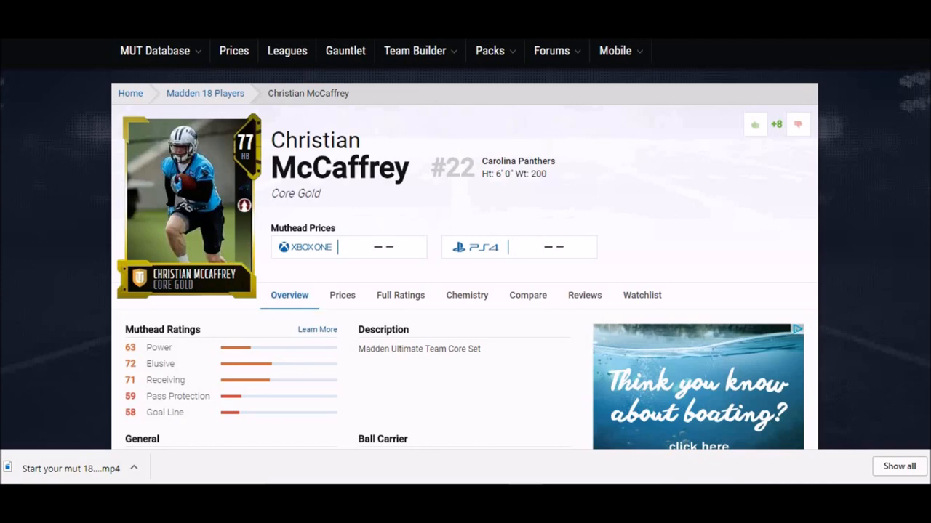
Step: Scroll over Christian McCaffrey's card before moving to Donnel Pumphrey Jr's 68-rated page
{"action": "scroll", "scroll_direction": "up", "scroll_amount": 3}
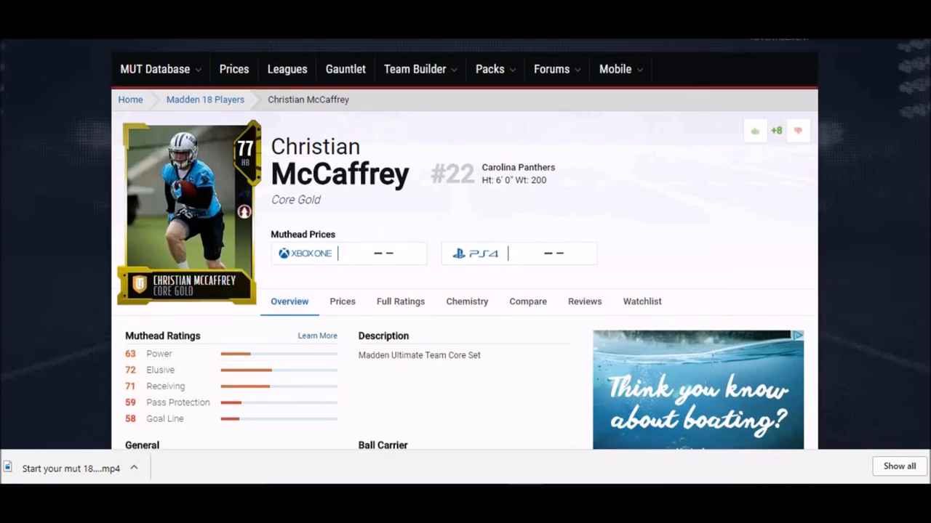
{"action": "scroll", "scroll_direction": "down", "scroll_amount": 3}
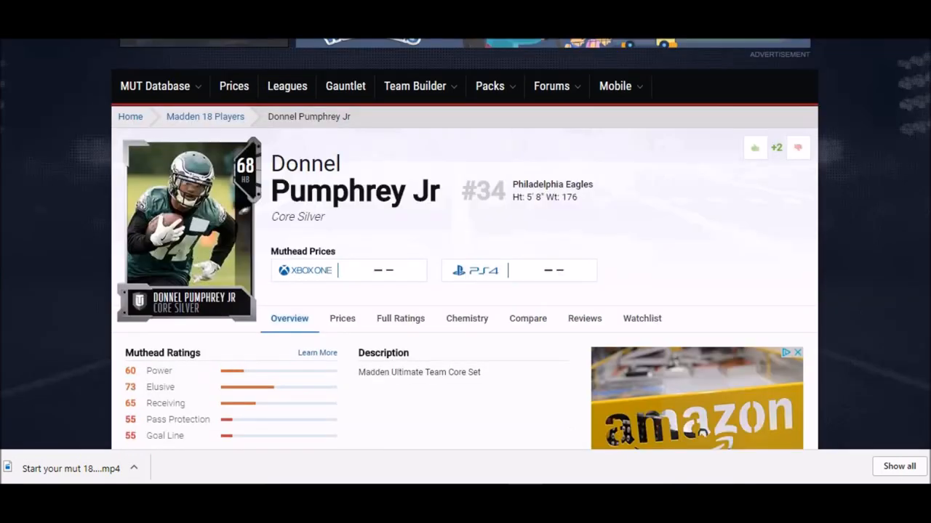
Step: Scroll through Pumphrey's ratings, then Dion Lewis's attributes showing 85 speed and 88 agility
{"action": "scroll", "scroll_direction": "down", "scroll_amount": 3}
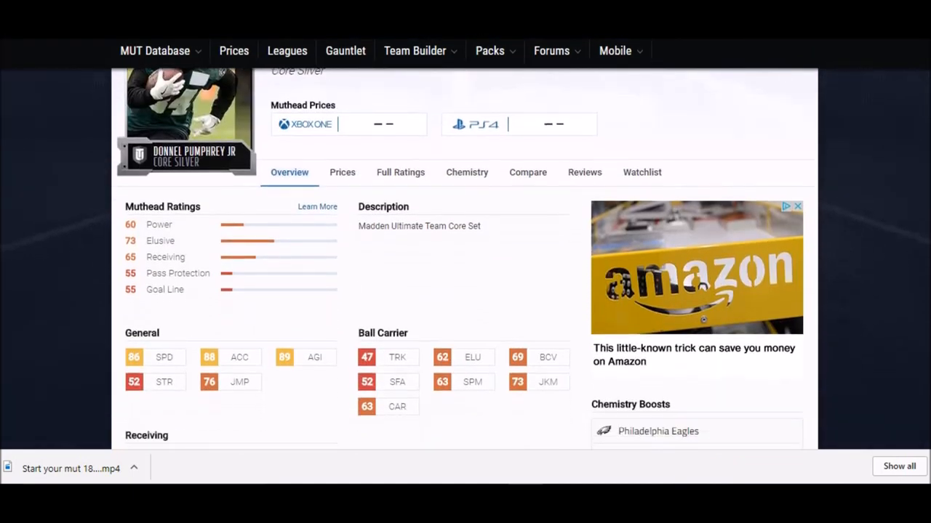
{"action": "scroll", "scroll_direction": "down", "scroll_amount": 3}
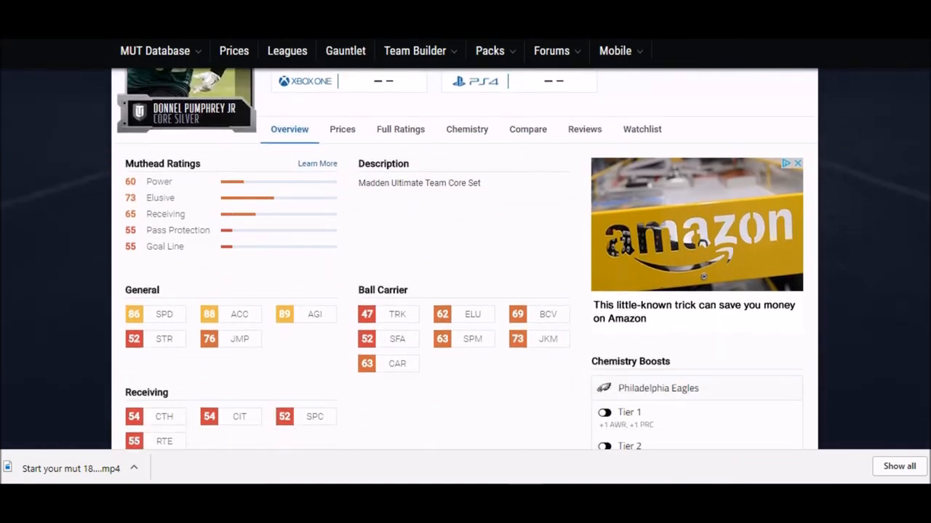
{"action": "scroll", "scroll_direction": "down", "scroll_amount": 3}
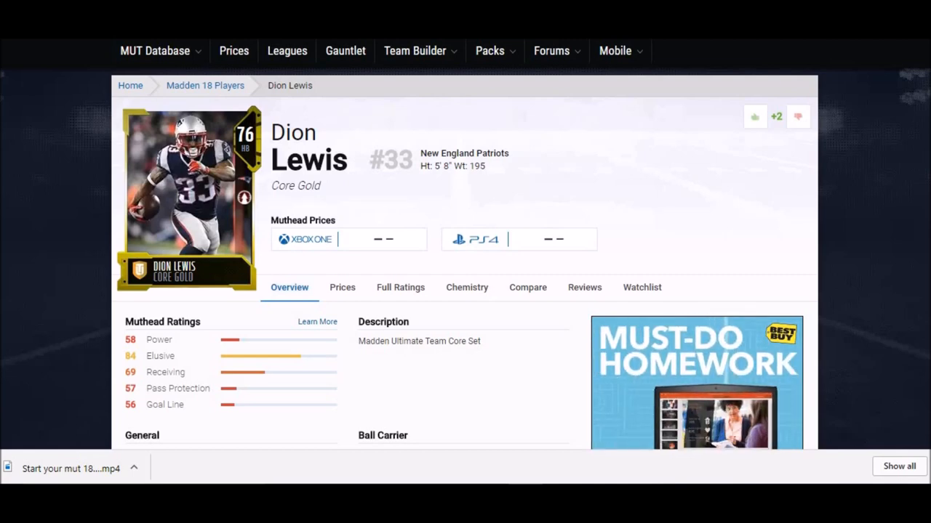
{"action": "scroll", "scroll_direction": "down", "scroll_amount": 3}
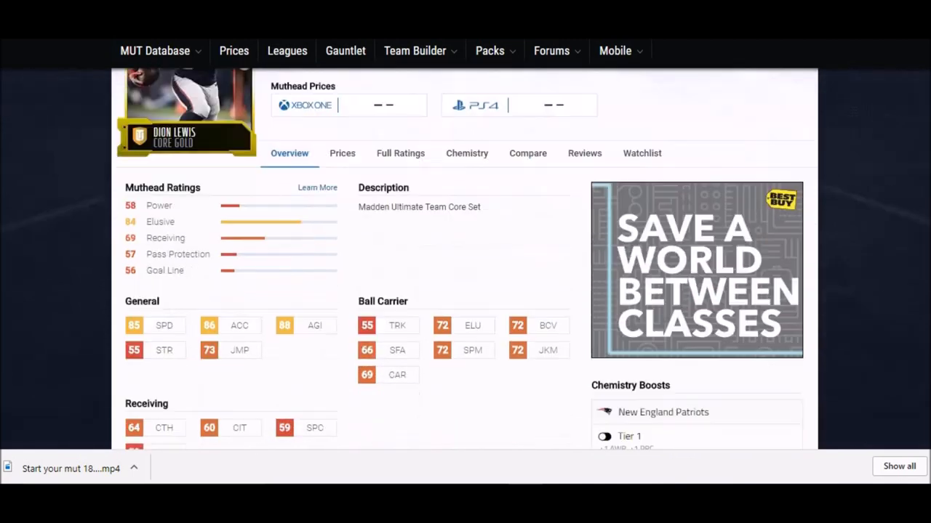
{"action": "scroll", "scroll_direction": "down", "scroll_amount": 3}
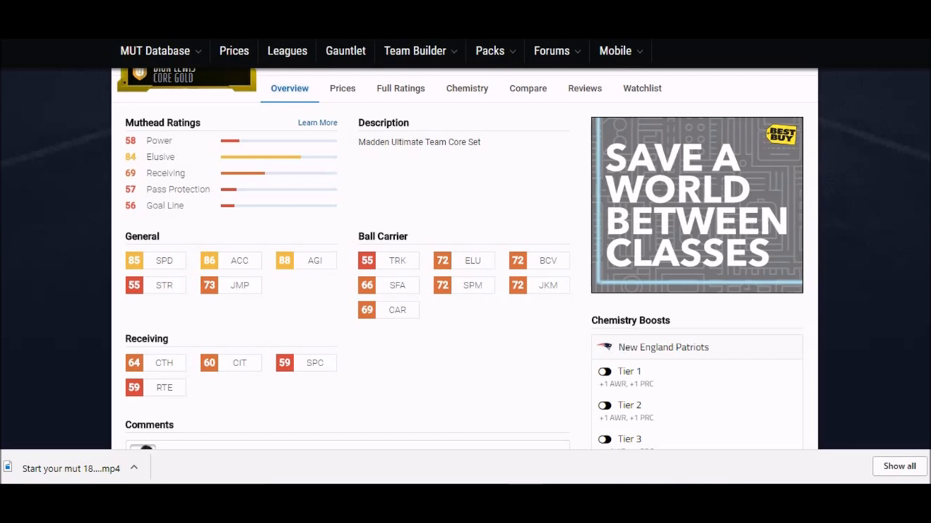